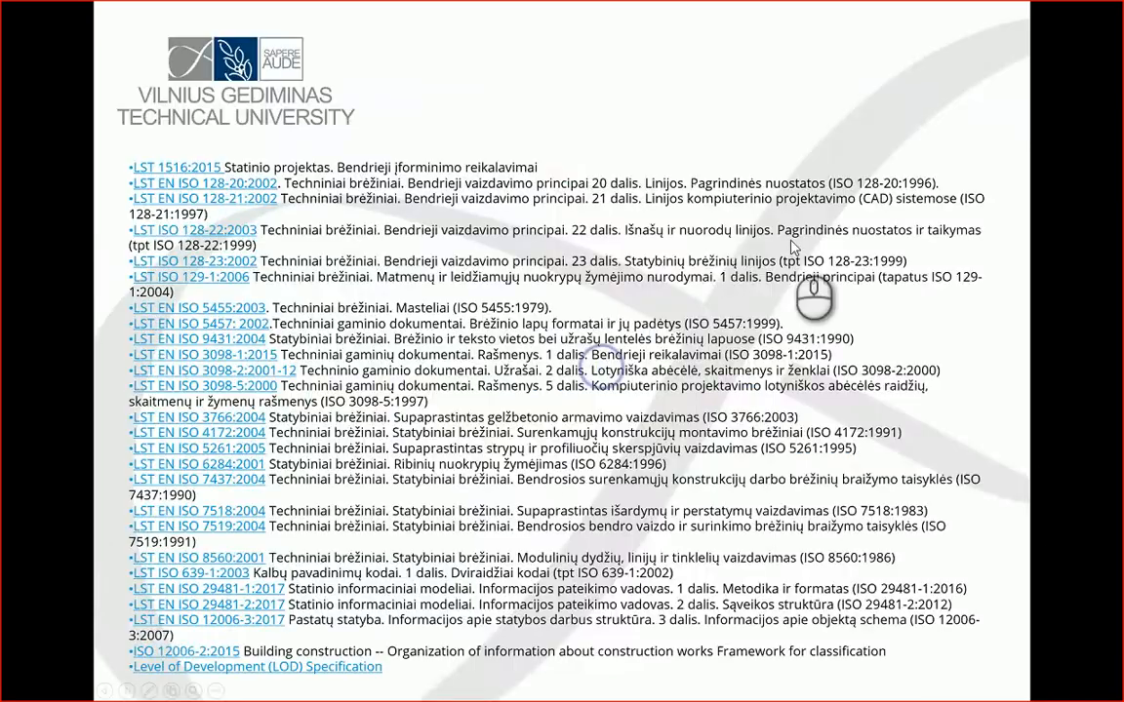
{"action": "mouse_move", "coordinate": [385, 263]}
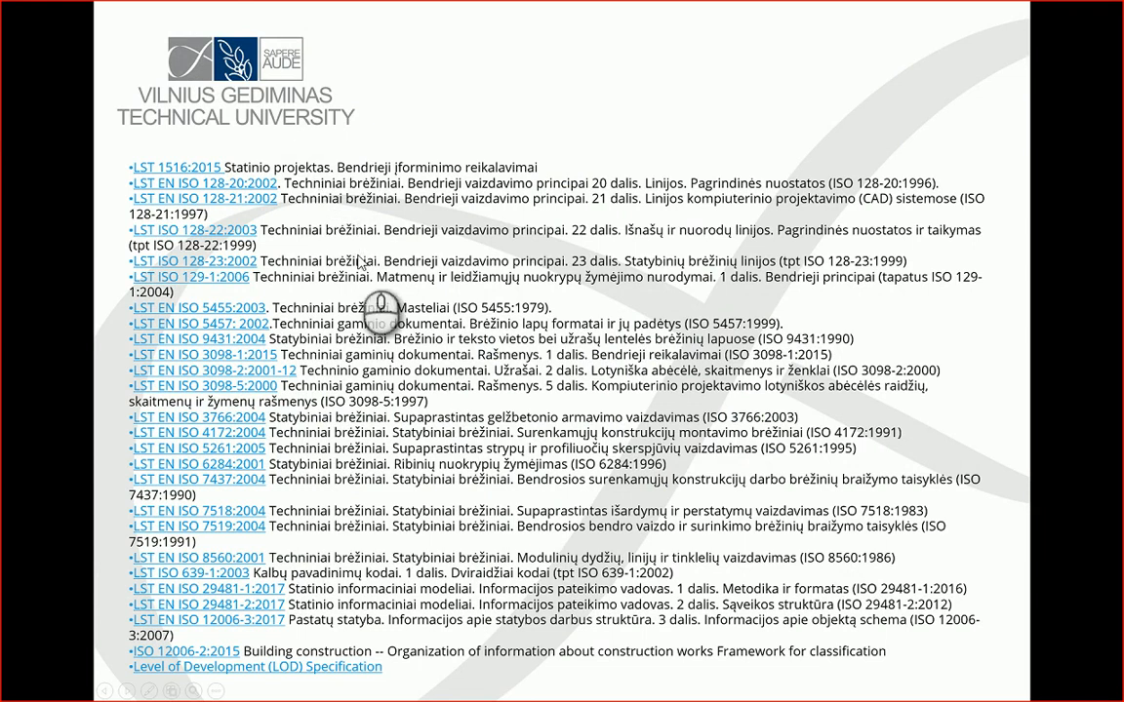